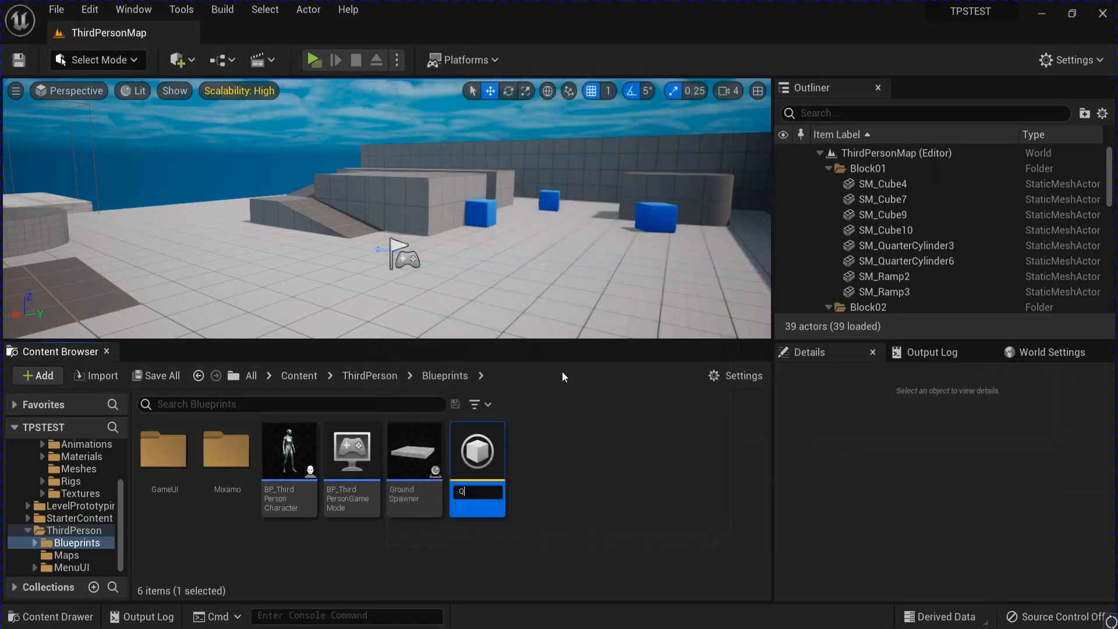
Name the new IK Rig Quin_IK and open it for editing.
{"action": "type", "text": "Quin_"}
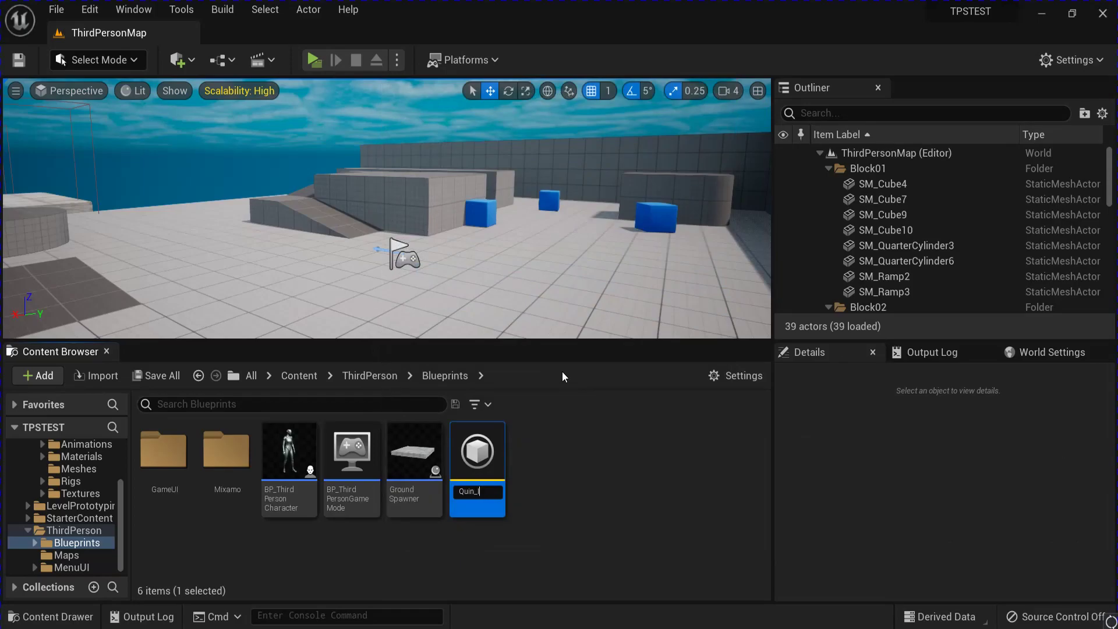
{"action": "type", "text": "K"}
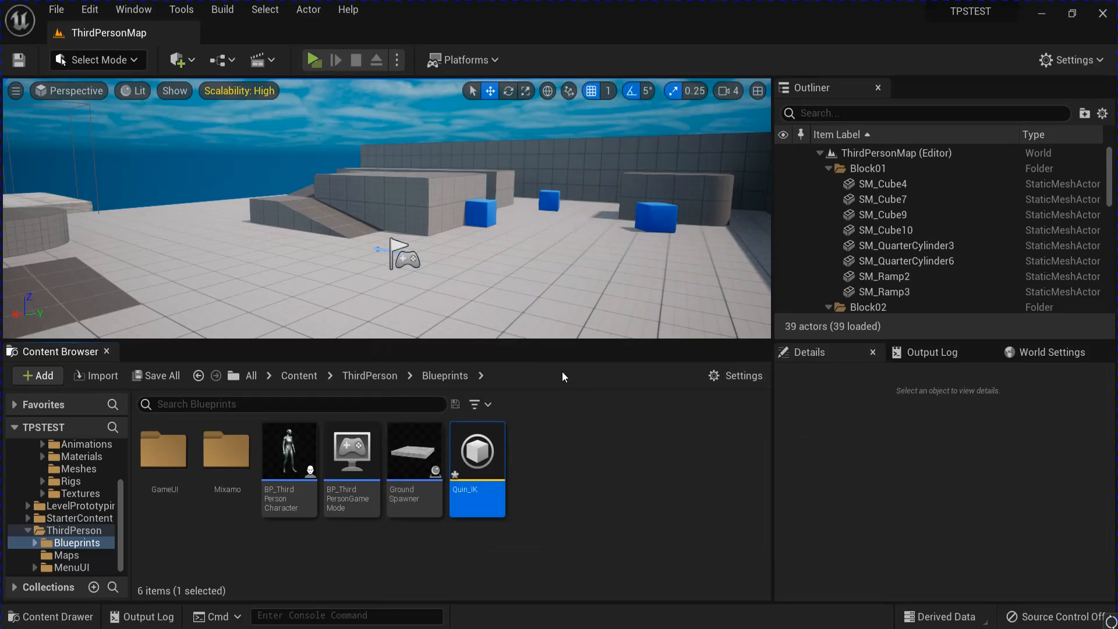
{"action": "double_click", "coordinate": [477, 450]}
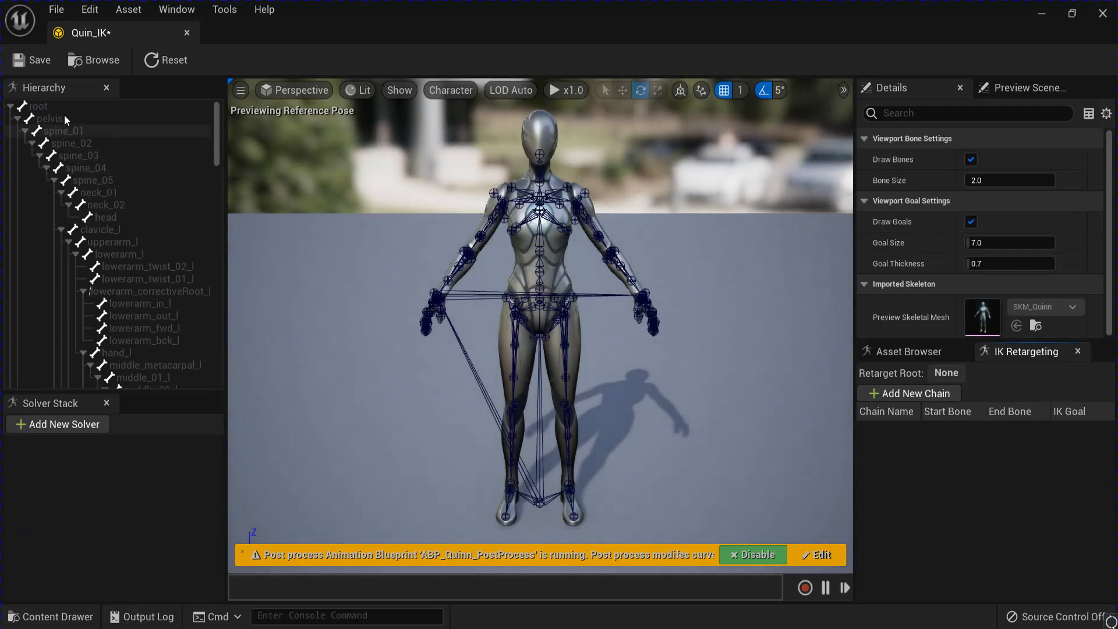
Make pelvis the retarget root and add new retarget chains.
{"action": "right_click", "coordinate": [50, 118]}
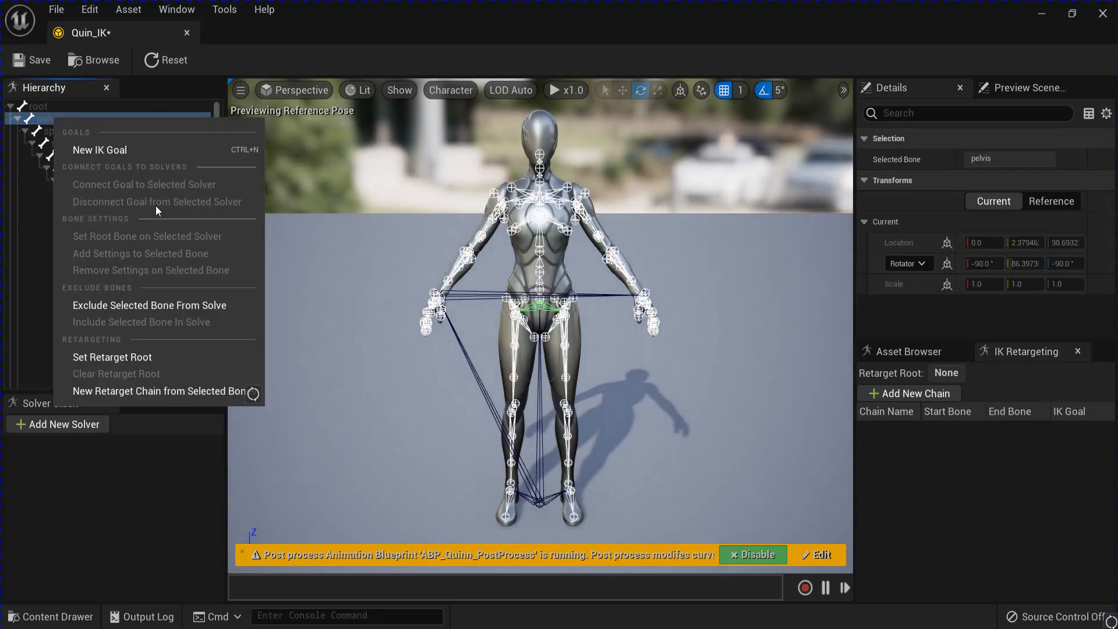
{"action": "left_click", "coordinate": [112, 357]}
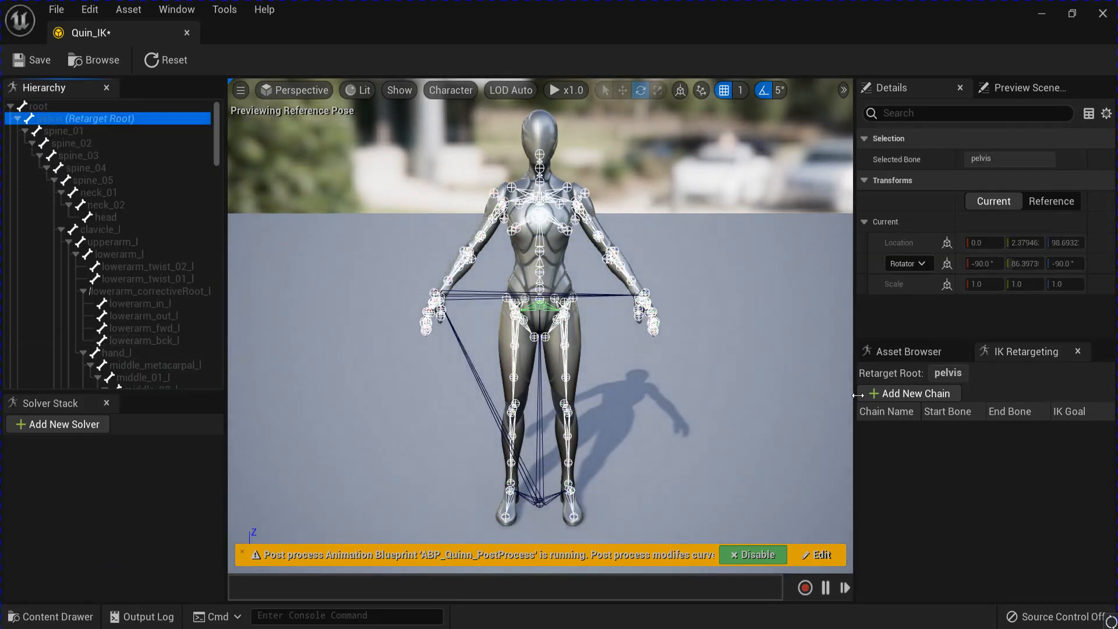
{"action": "left_click", "coordinate": [914, 393]}
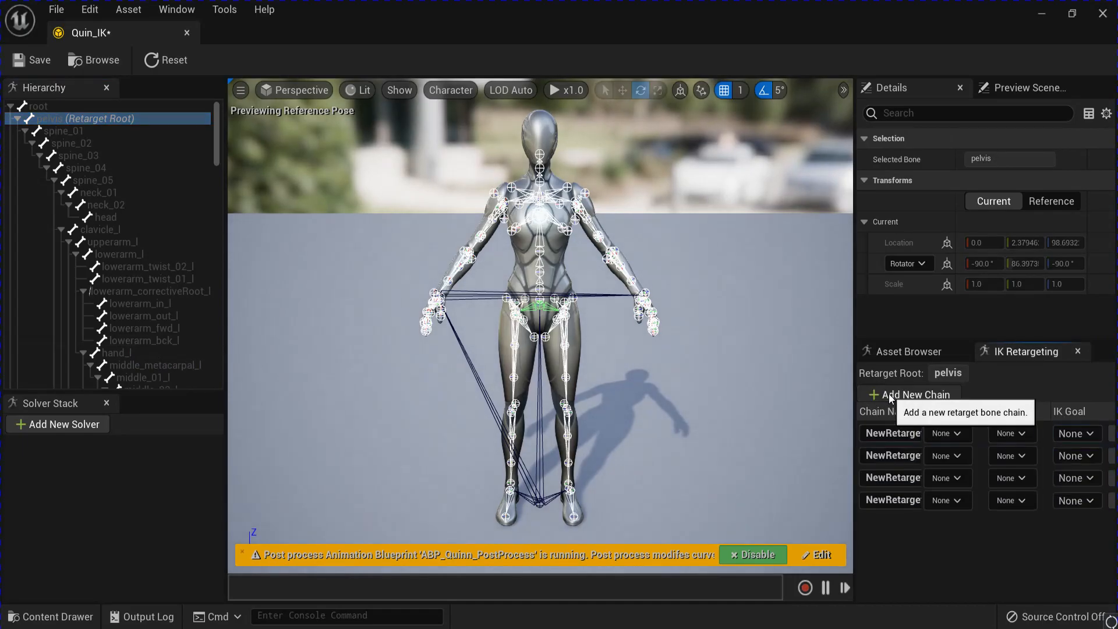
{"action": "left_click", "coordinate": [914, 394]}
{"action": "type", "text": "Head"}
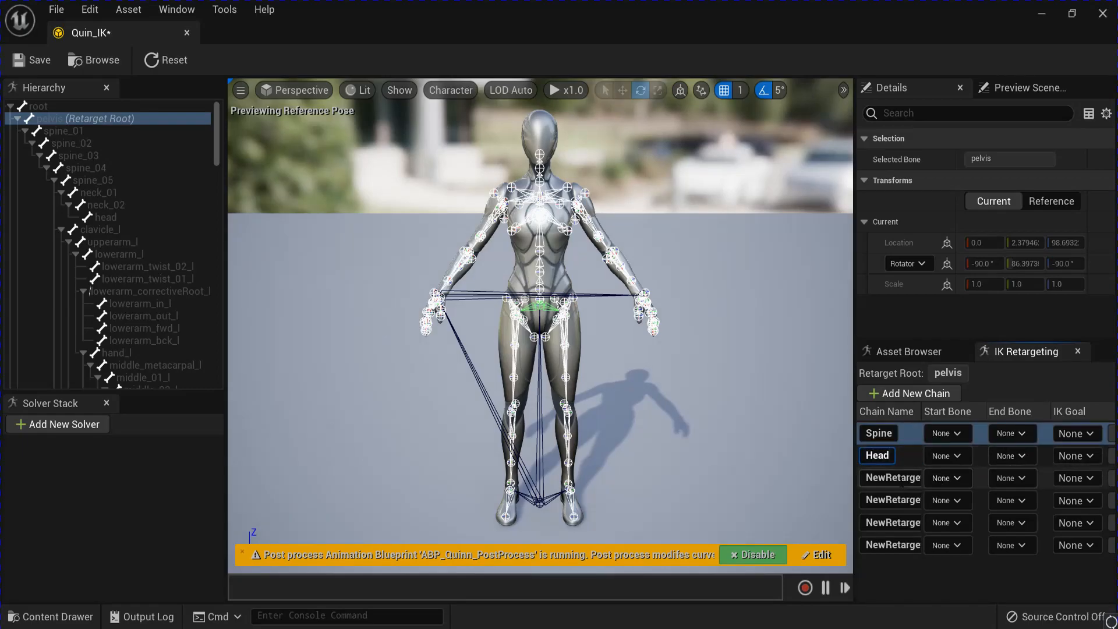
Rename the chains Spine, Head, LArm, RArm, LLeg and RLeg.
{"action": "left_click", "coordinate": [889, 477]}
{"action": "type", "text": "L"}
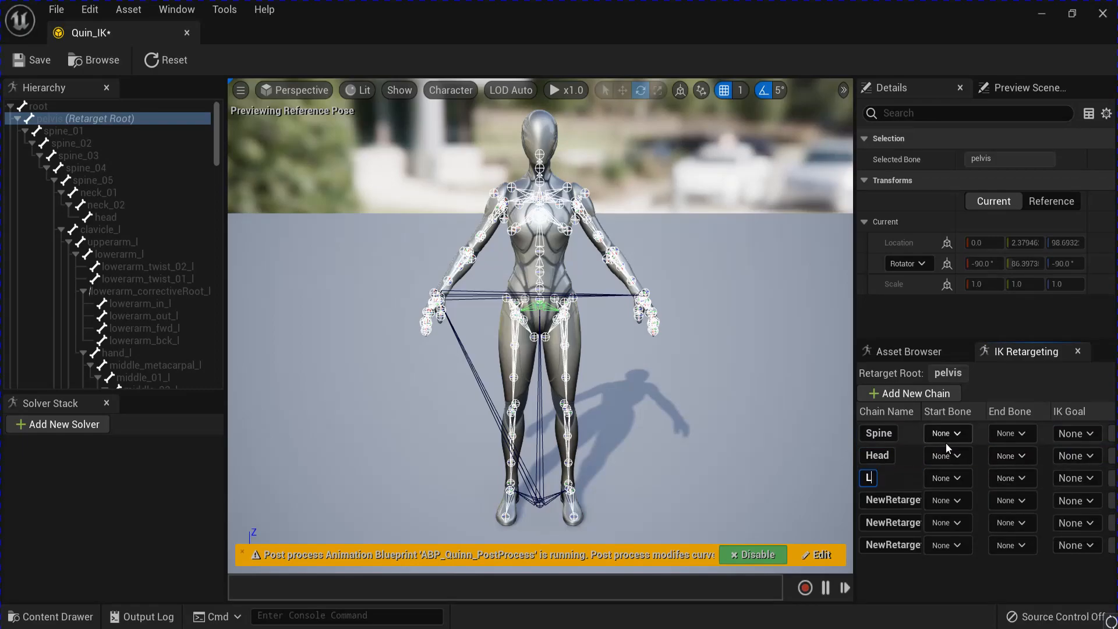
{"action": "type", "text": "Arm"}
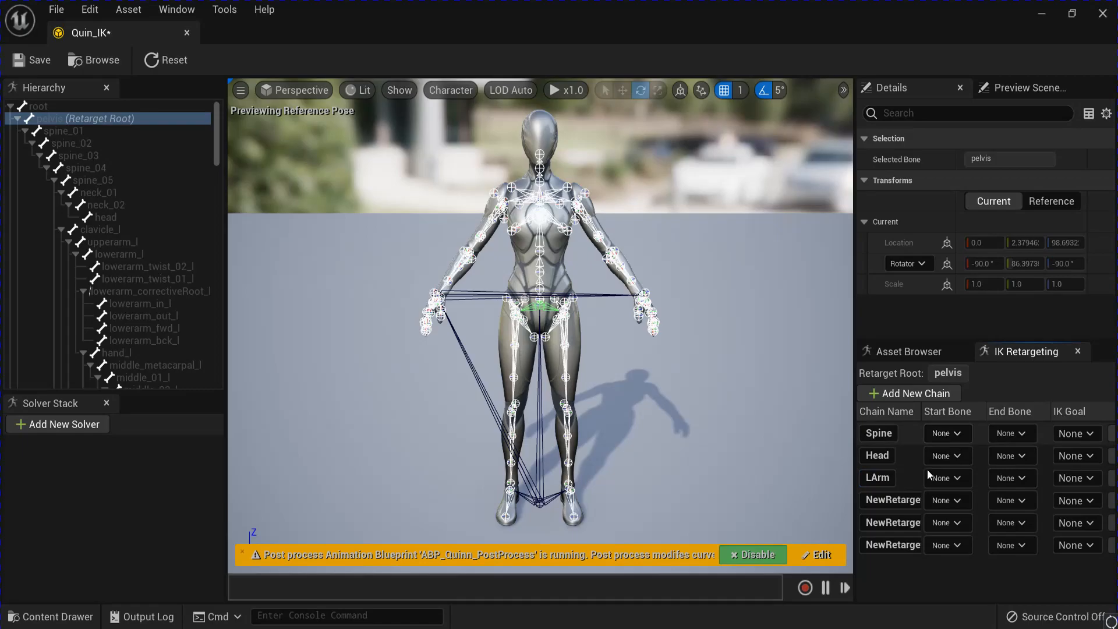
{"action": "double_click", "coordinate": [891, 499]}
{"action": "type", "text": "RArm"}
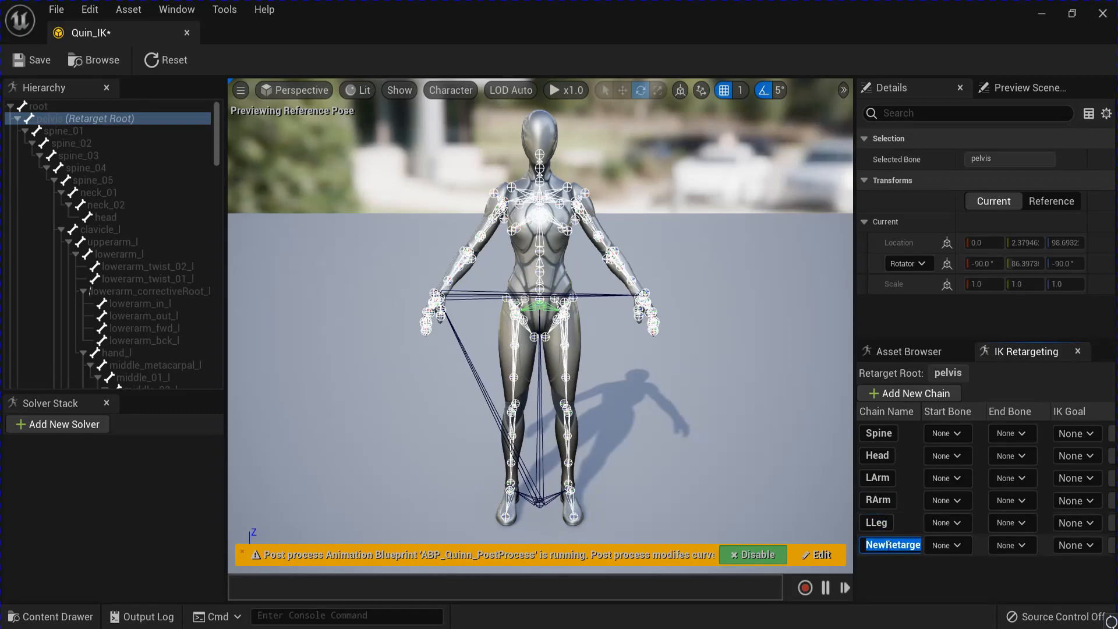
{"action": "type", "text": "RLeg"}
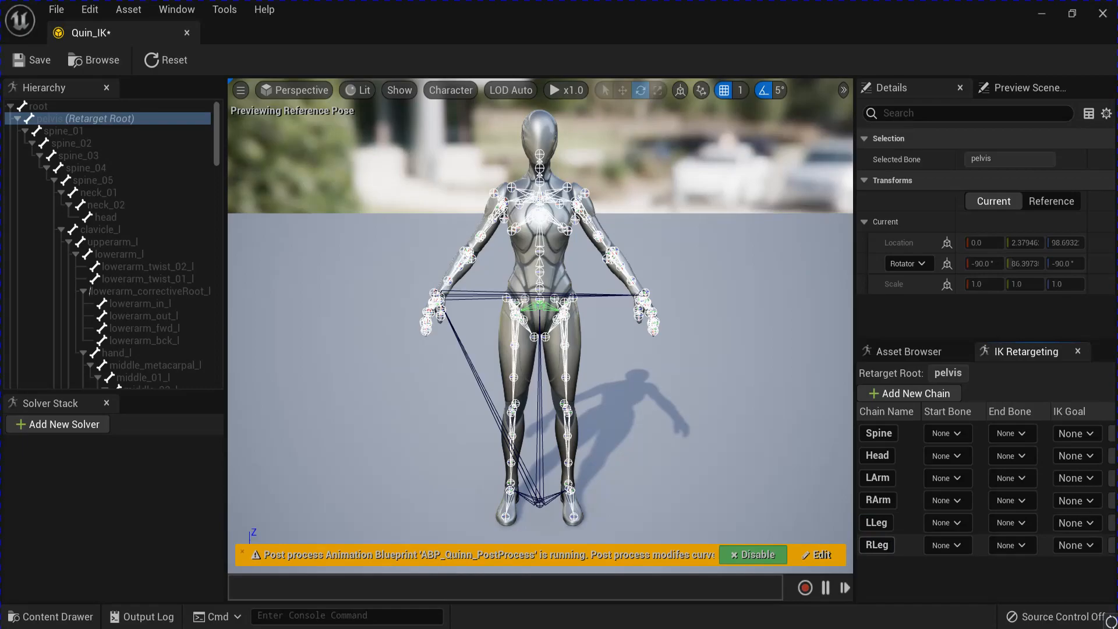
Assign Spine's start bone spine_01 and LArm's bones clavicle_l to hand_l.
{"action": "left_click", "coordinate": [943, 433]}
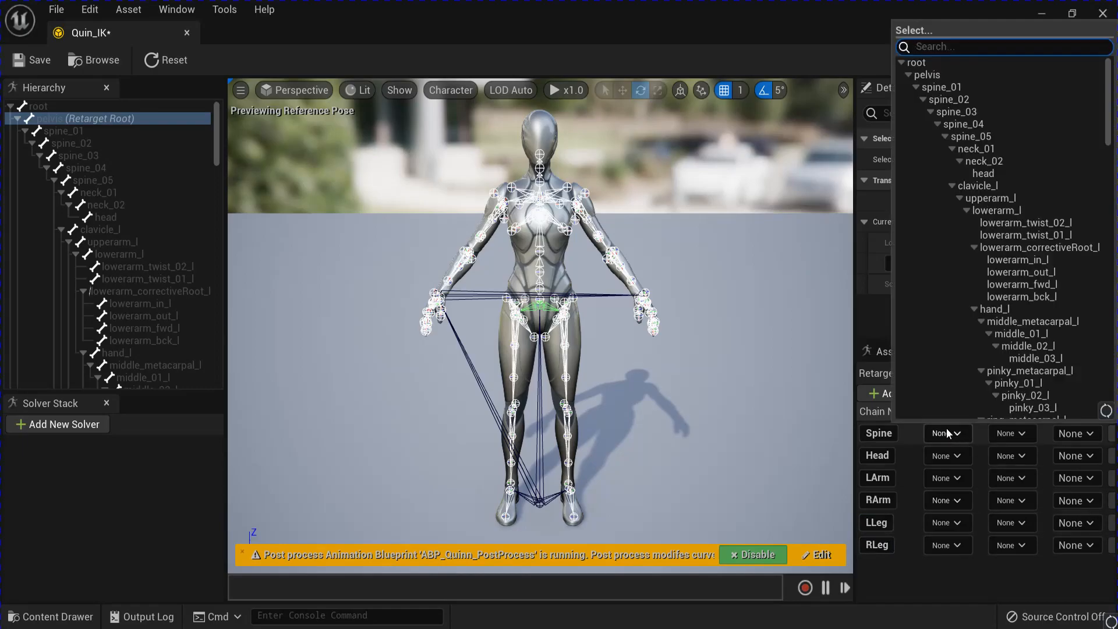
{"action": "left_click", "coordinate": [948, 433]}
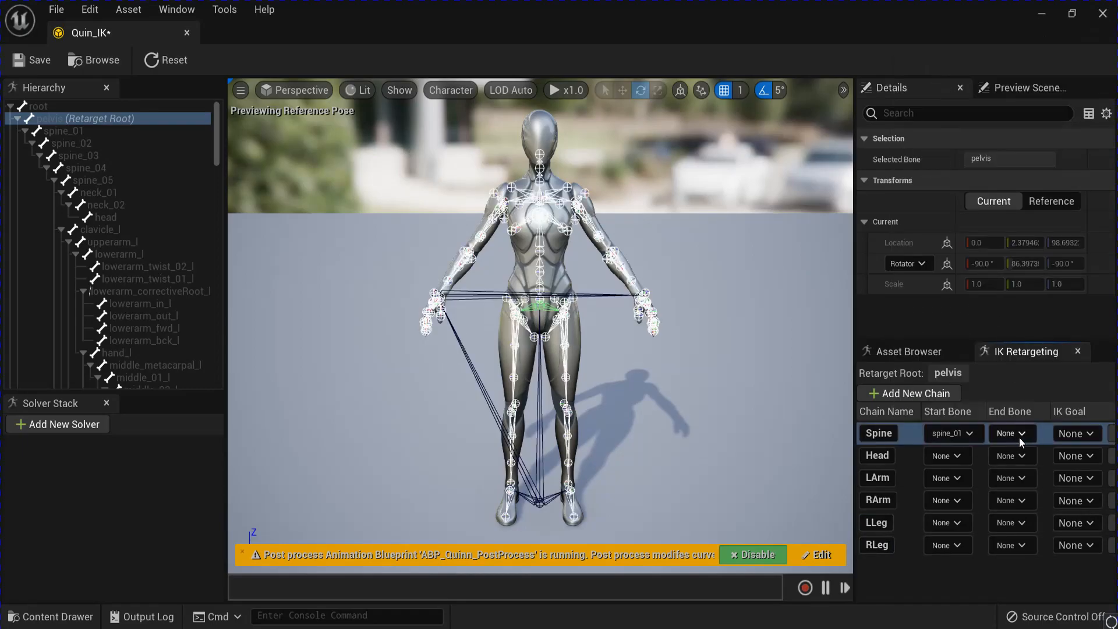
{"action": "left_click", "coordinate": [1010, 433]}
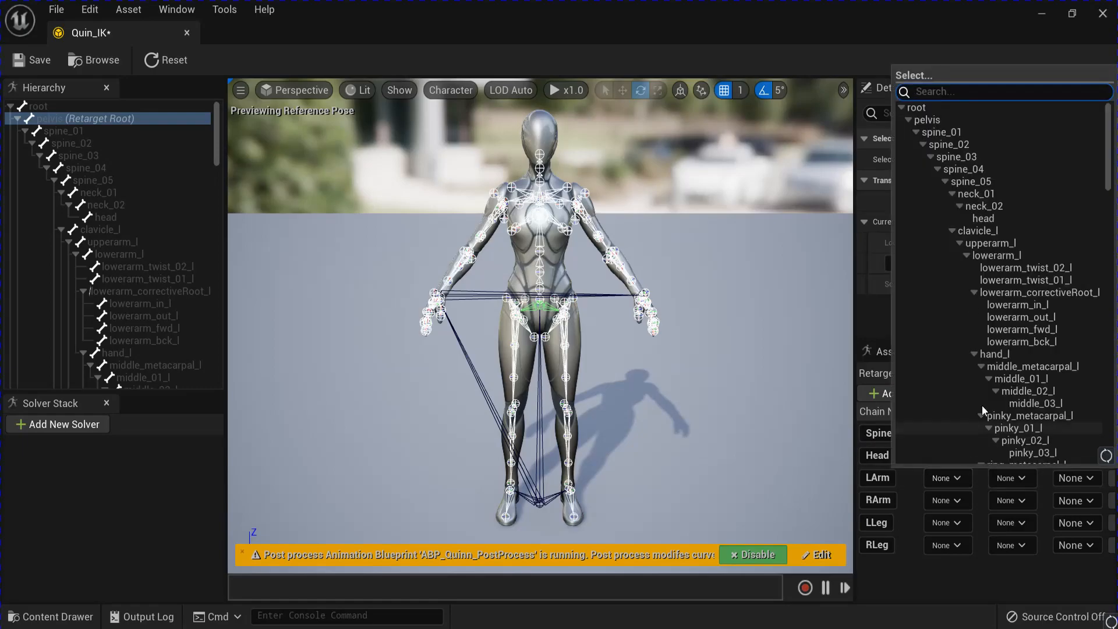
{"action": "left_click", "coordinate": [947, 477]}
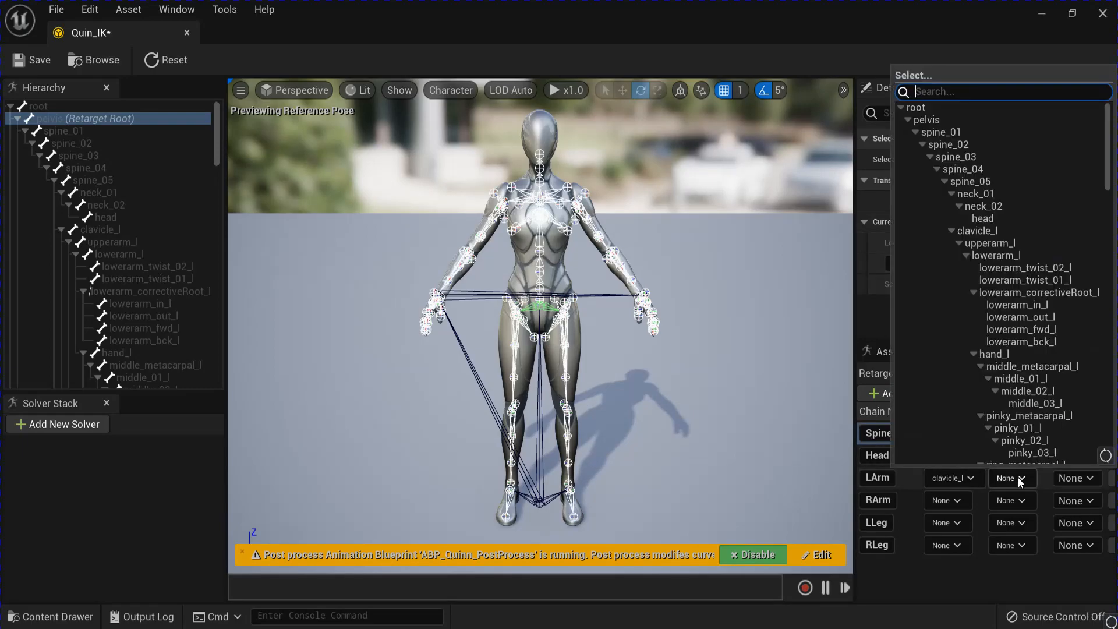
{"action": "left_click", "coordinate": [993, 353]}
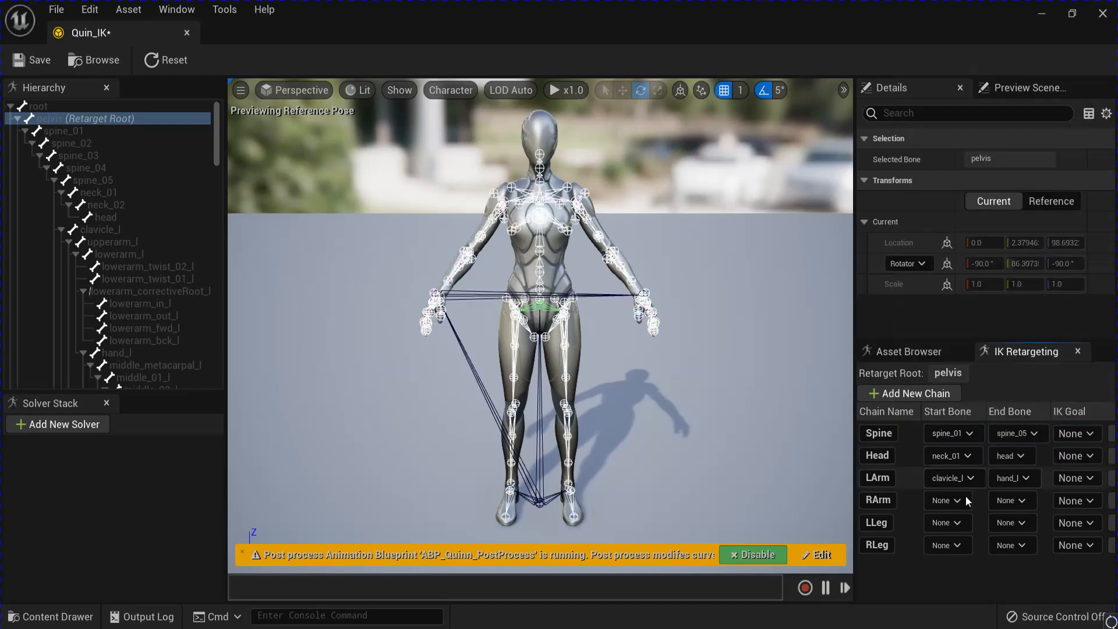
Assign start and end bones for RArm and the legs, starting LLeg at thigh_l.
{"action": "left_click", "coordinate": [945, 500]}
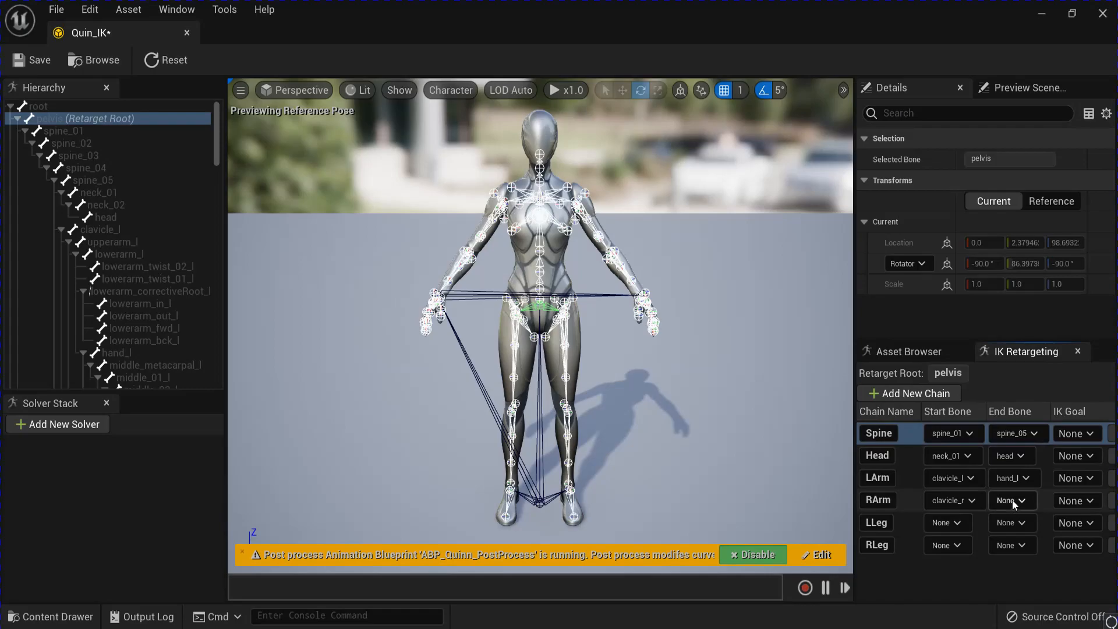
{"action": "left_click", "coordinate": [1006, 500]}
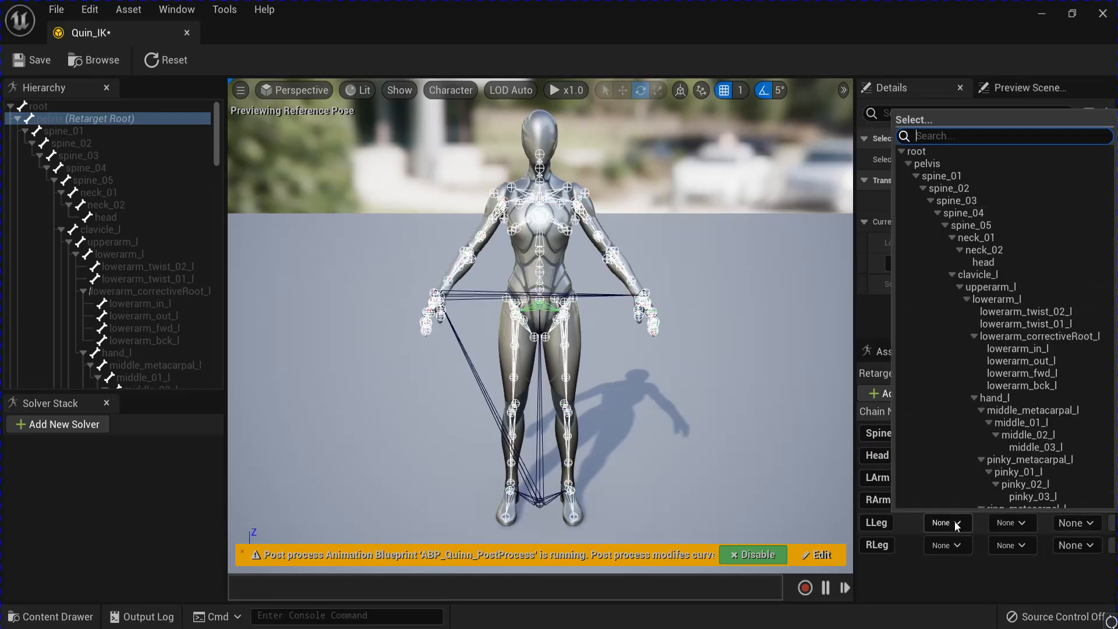
{"action": "type", "text": "thi"}
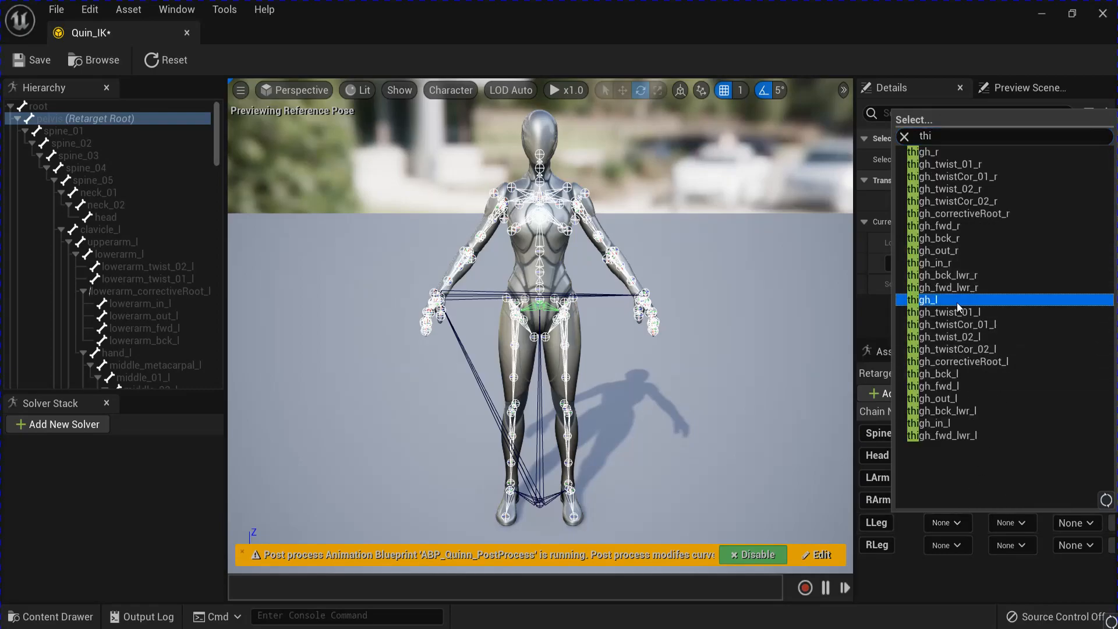
{"action": "left_click", "coordinate": [927, 298]}
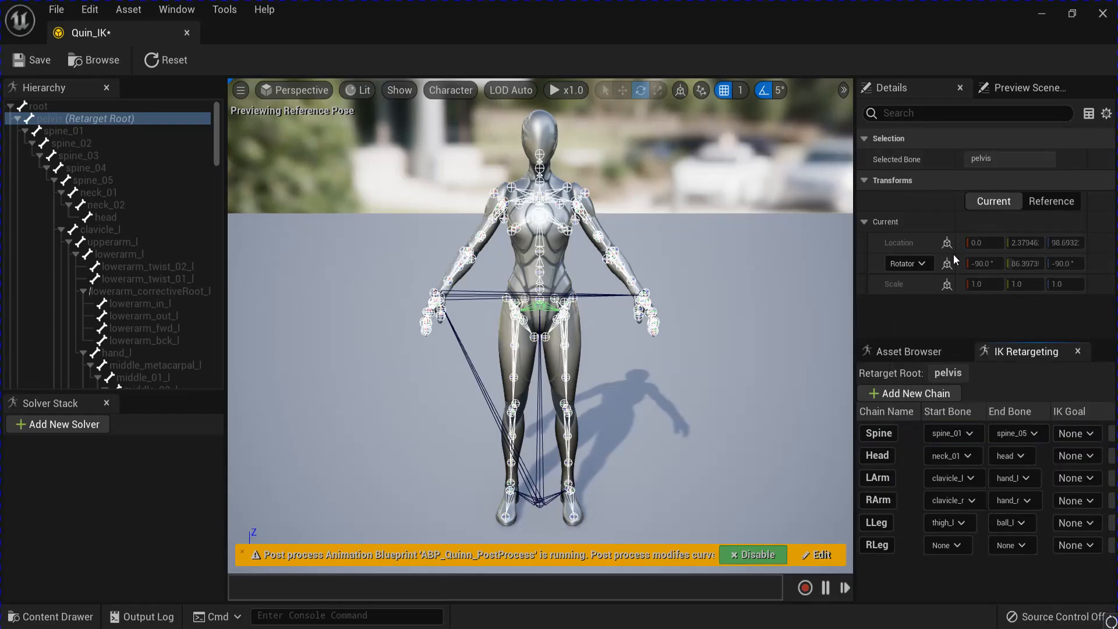
{"action": "left_click", "coordinate": [947, 545]}
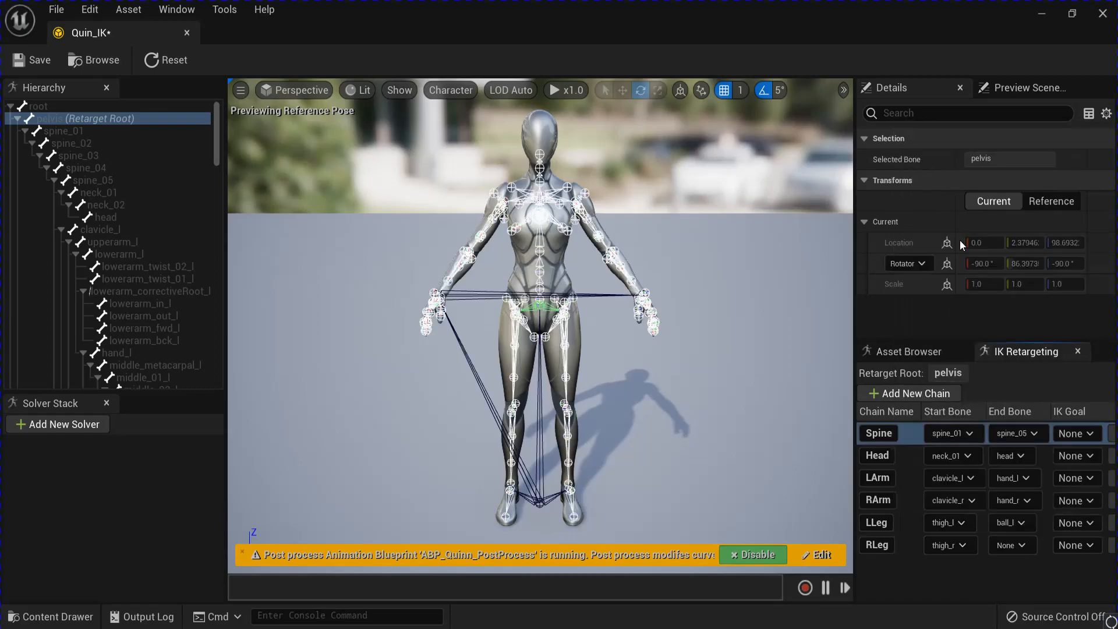
{"action": "left_click", "coordinate": [1007, 544]}
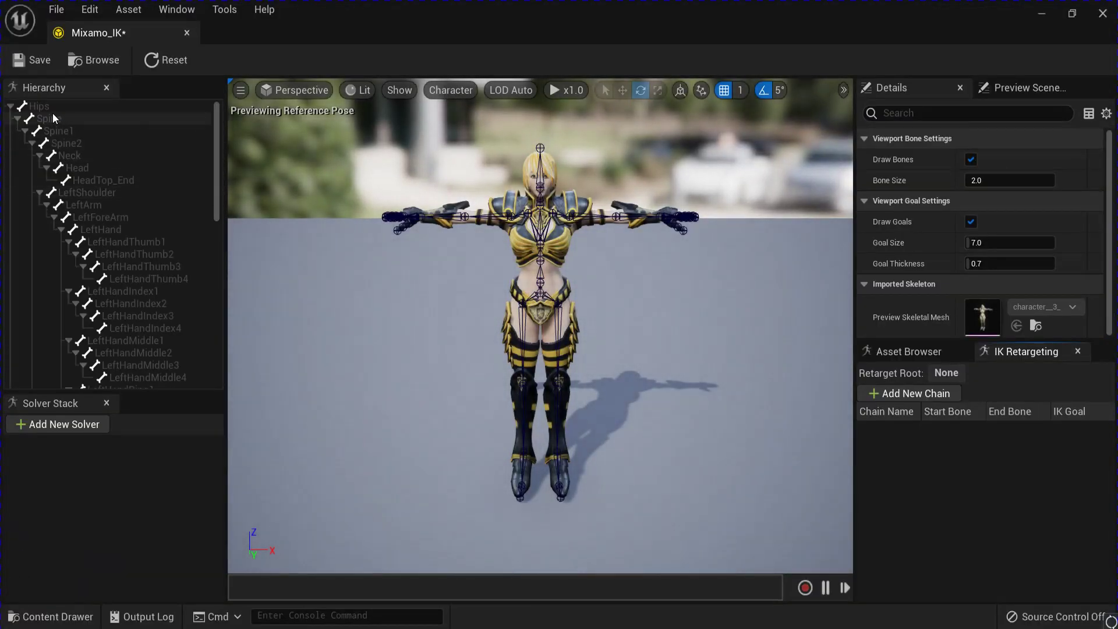
Make Hips the Mixamo_IK retarget root and add new retarget chains.
{"action": "left_click", "coordinate": [40, 106]}
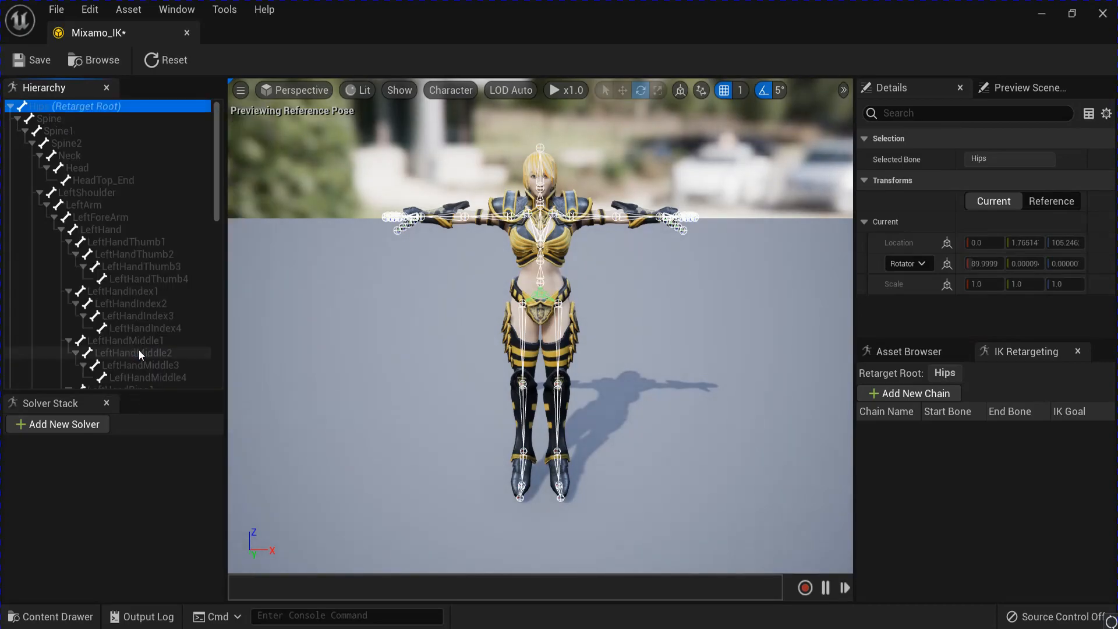
{"action": "left_click", "coordinate": [913, 393]}
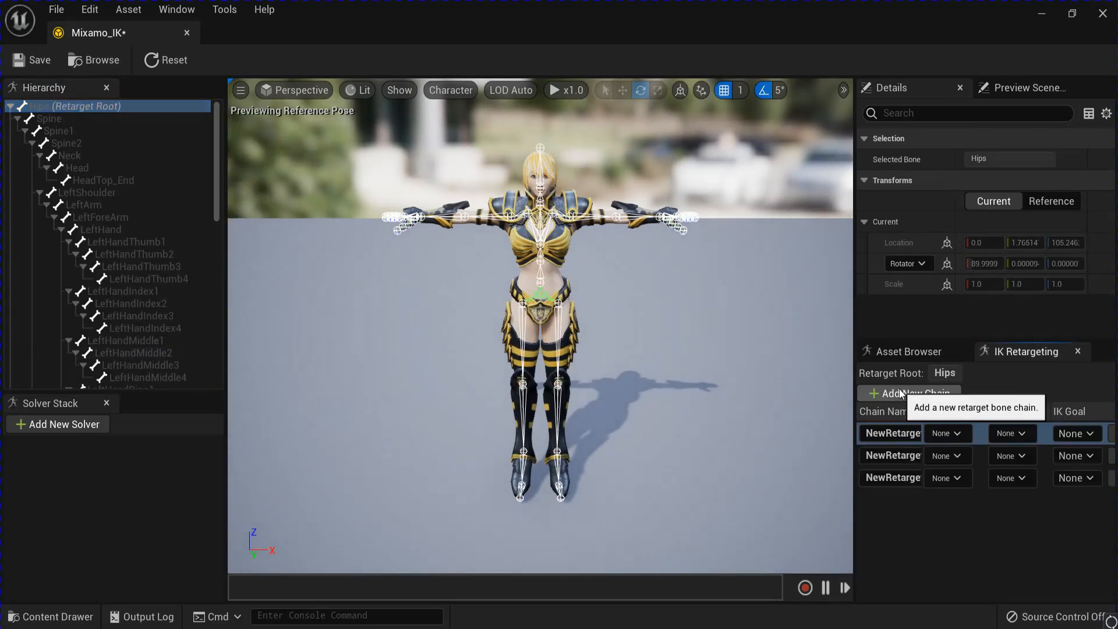
{"action": "left_click", "coordinate": [907, 393]}
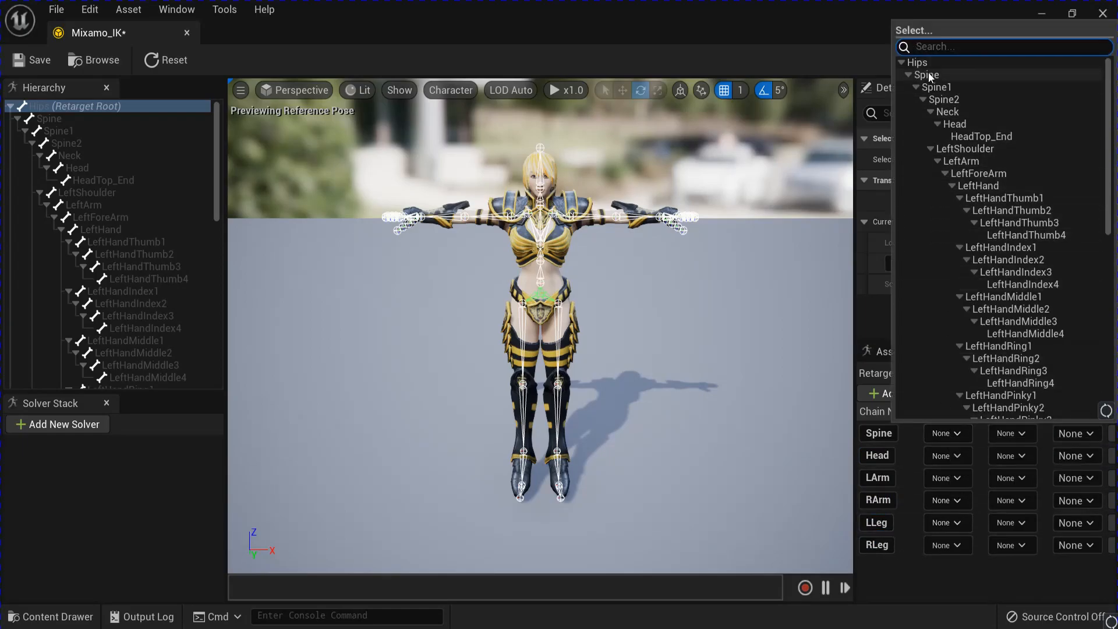
Pick Mixamo start and end bones for the Spine, Head and leg chains.
{"action": "left_click", "coordinate": [942, 433]}
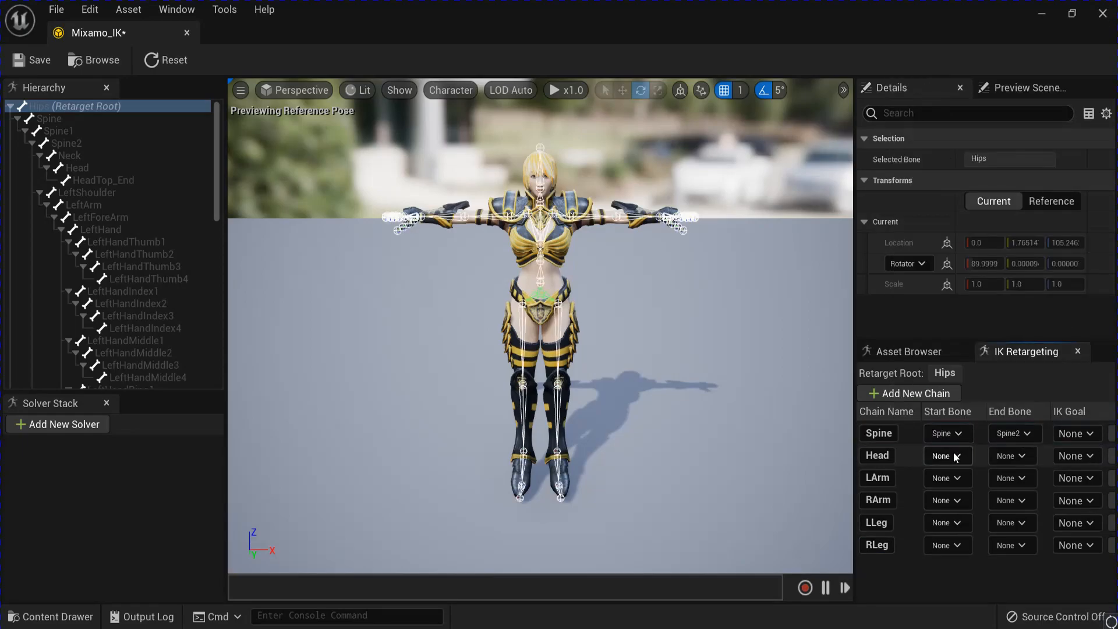
{"action": "left_click", "coordinate": [948, 455]}
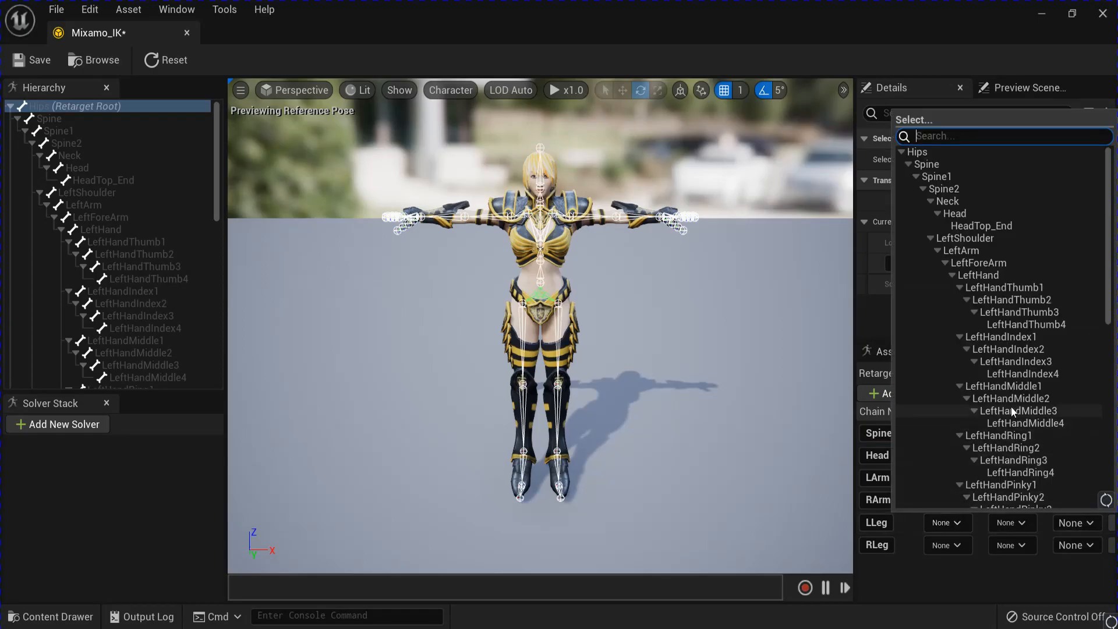
{"action": "scroll", "scroll_direction": "down", "scroll_amount": 3}
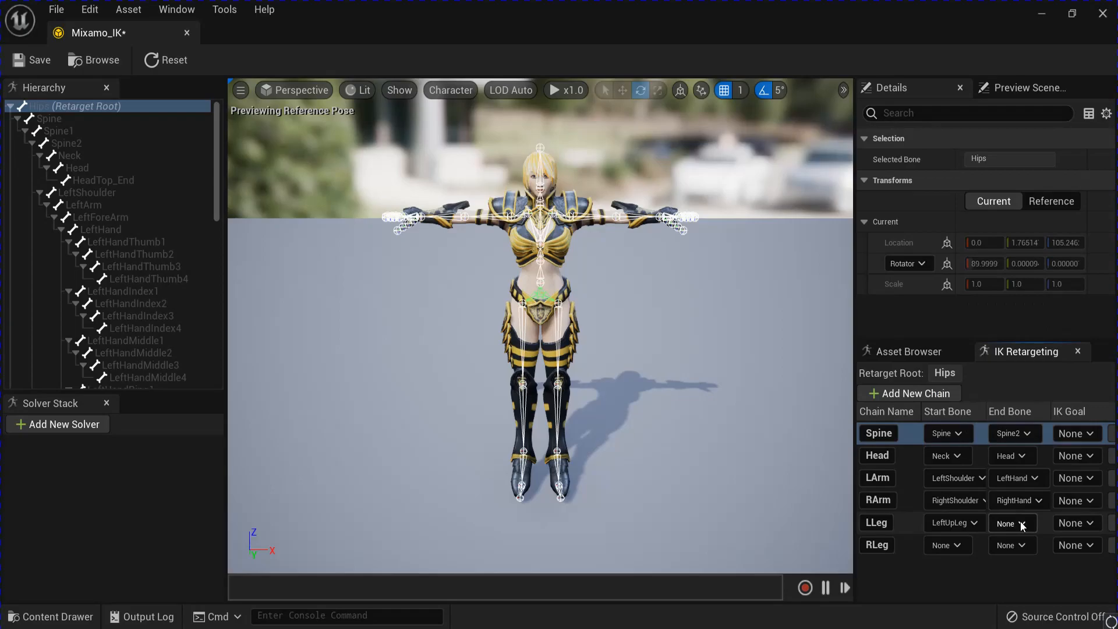
{"action": "left_click", "coordinate": [1010, 523]}
{"action": "type", "text": "r"}
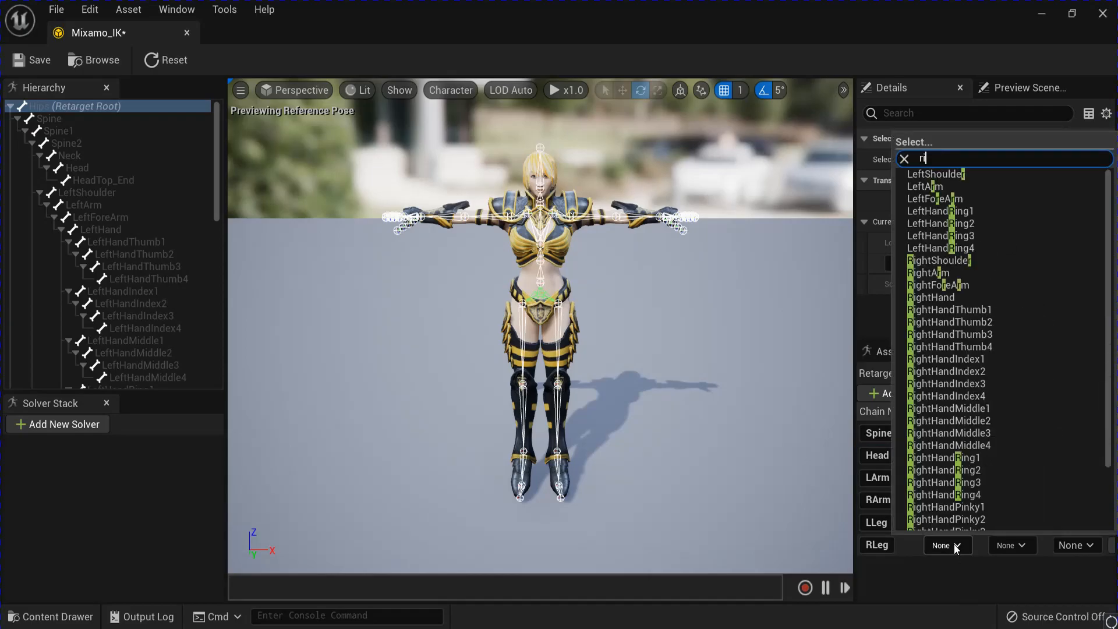
{"action": "type", "text": "gh"}
{"action": "type", "text": "toe"}
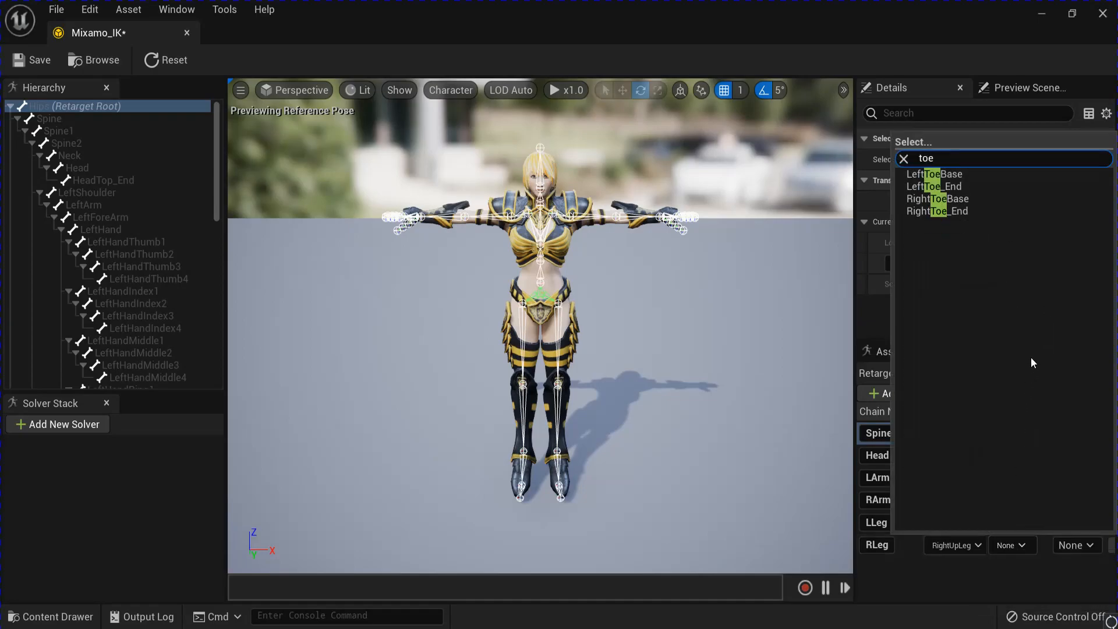
{"action": "mouse_move", "coordinate": [956, 206]}
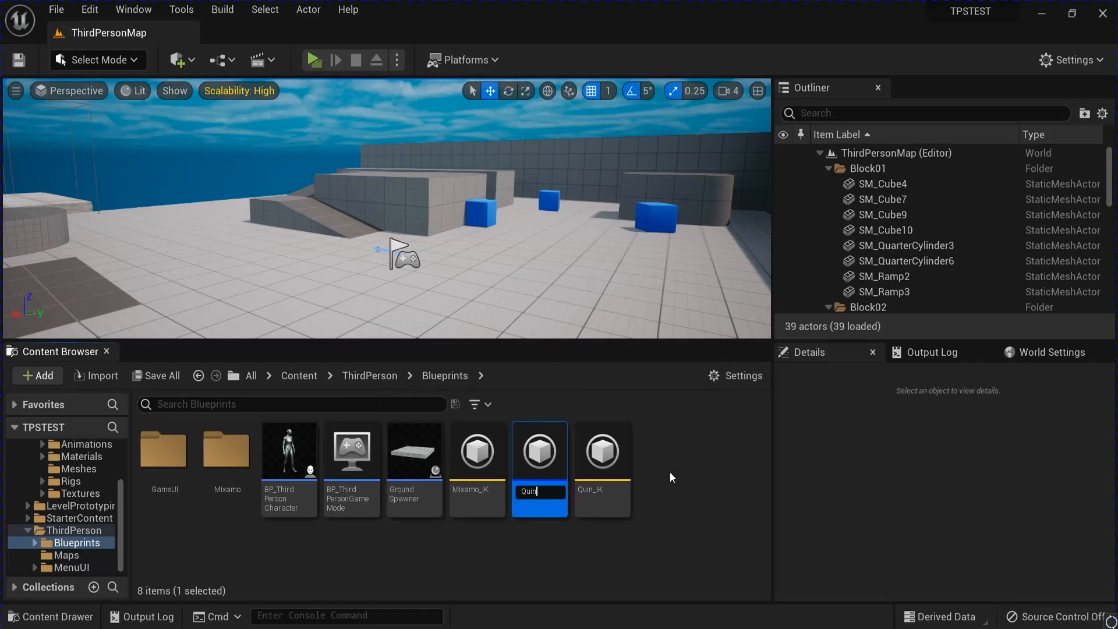
Name the retargeter QuinToMixamo, open it, and set Mixamo_IK as target rig.
{"action": "type", "text": "ToMi"}
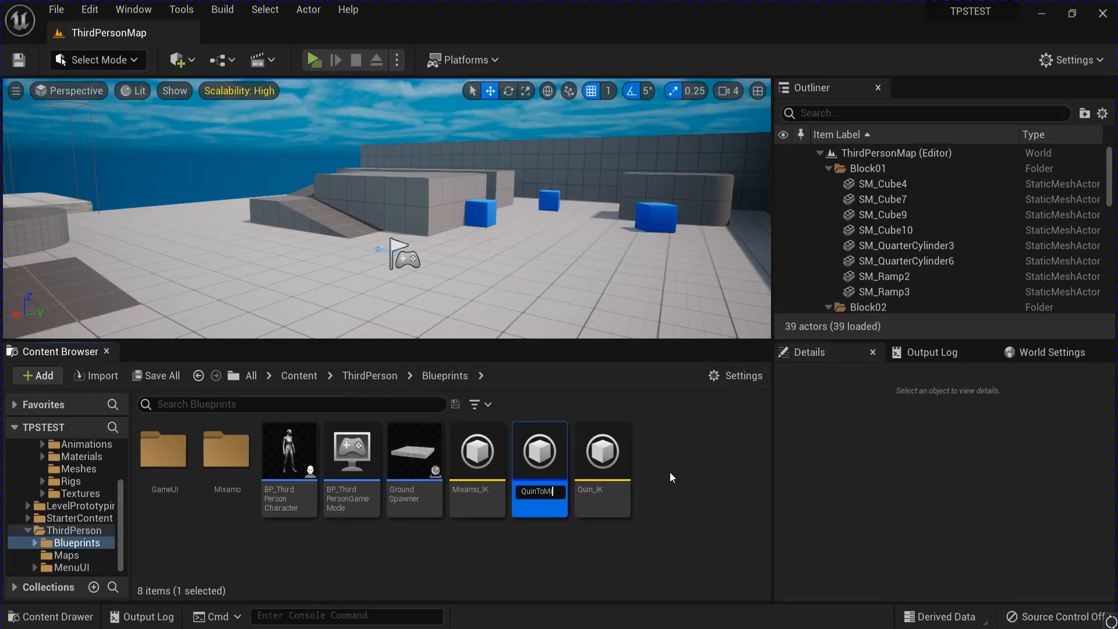
{"action": "double_click", "coordinate": [539, 451]}
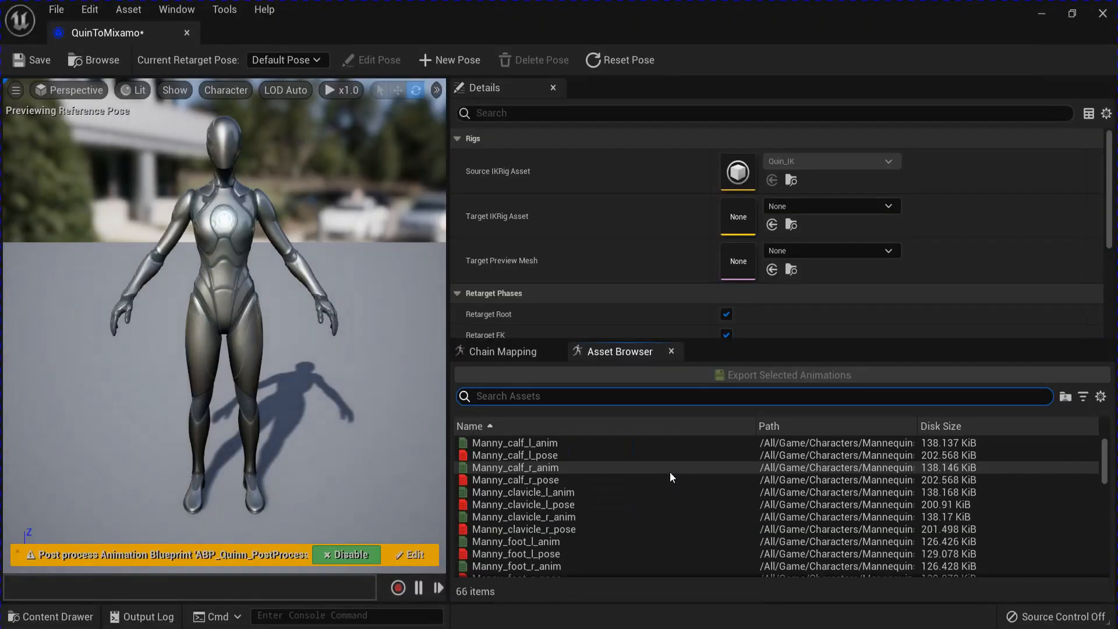
{"action": "left_click", "coordinate": [887, 206]}
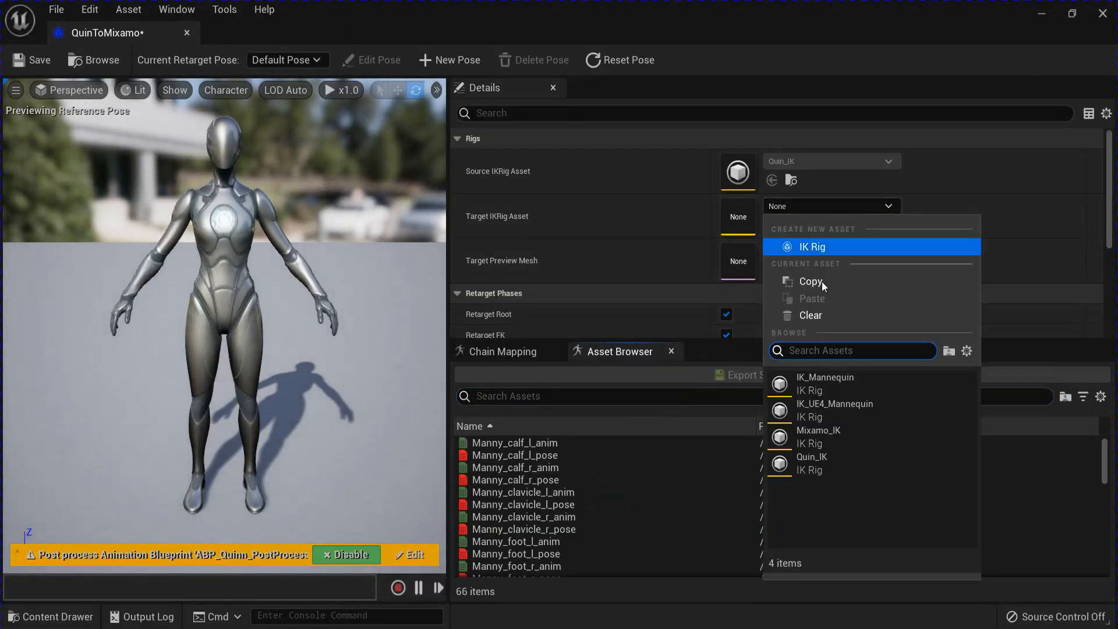
{"action": "left_click", "coordinate": [817, 429]}
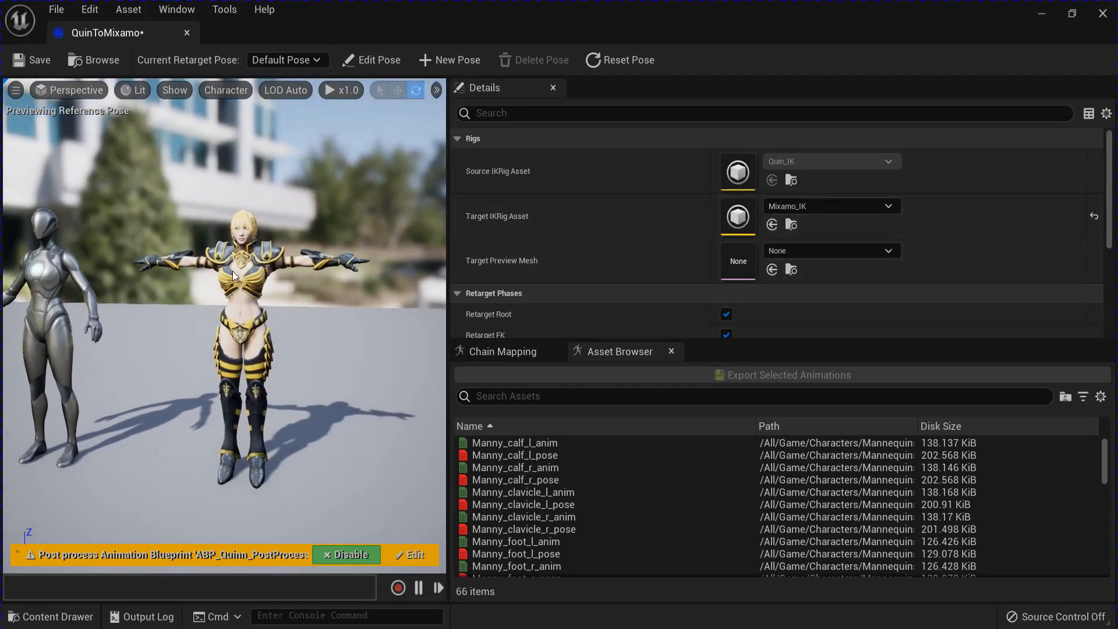
{"action": "left_click", "coordinate": [370, 60]}
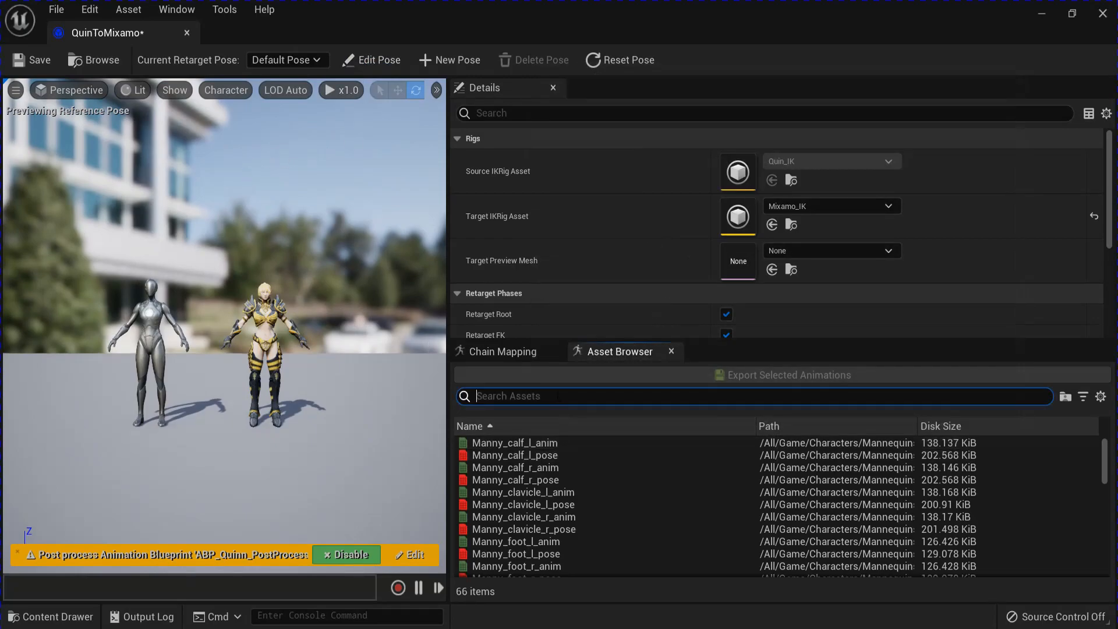
Search 'idle' in the Asset Browser and preview the animation on both characters.
{"action": "type", "text": "idle"}
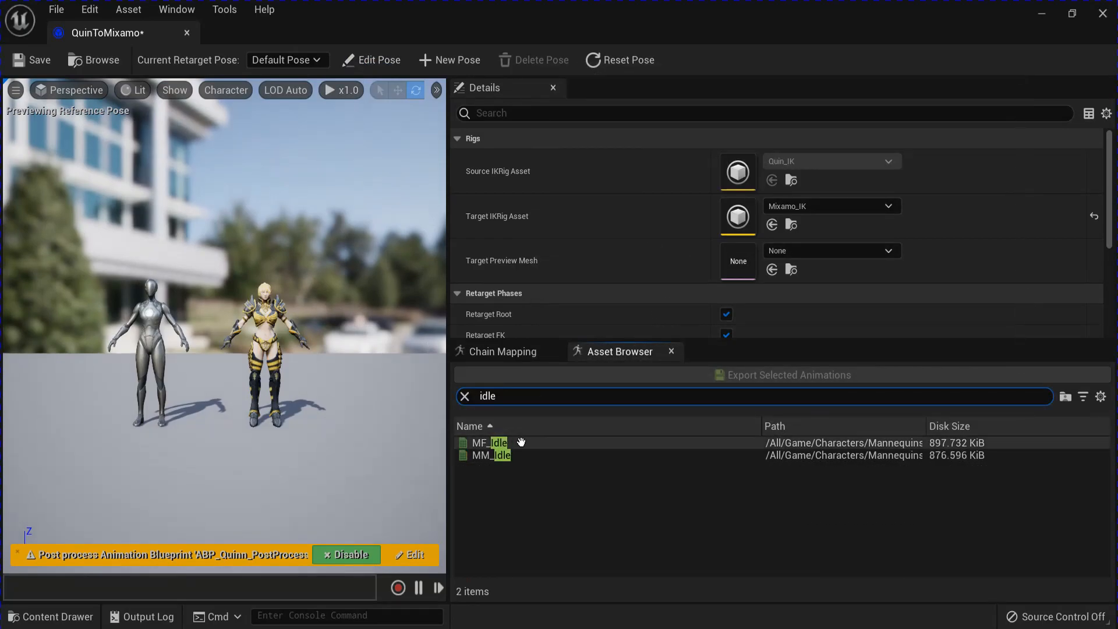
{"action": "left_click", "coordinate": [489, 442]}
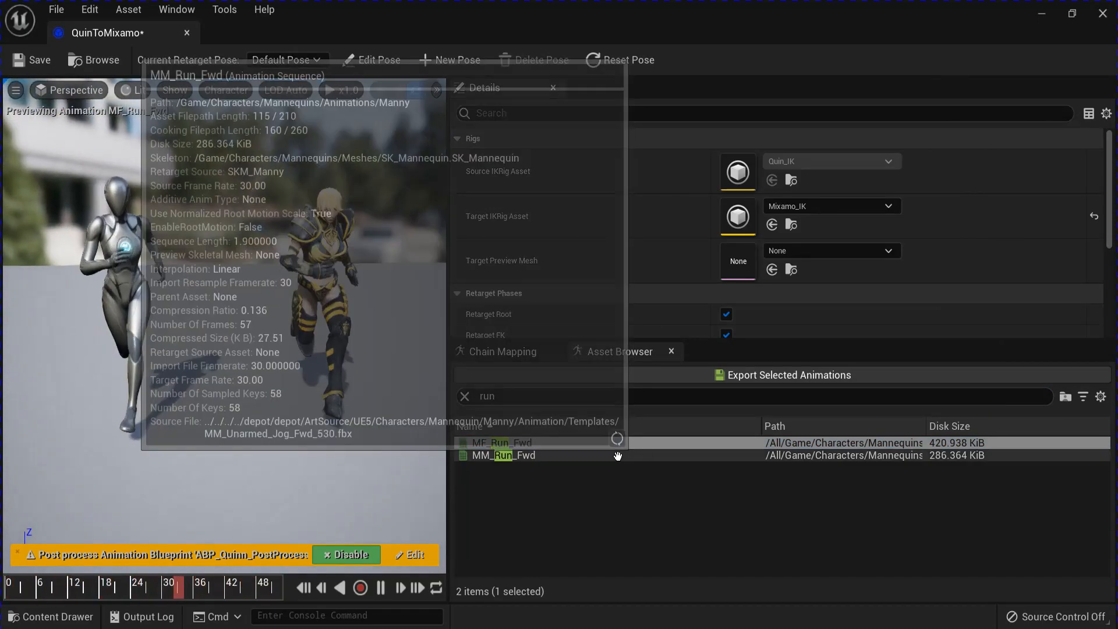
Export the retargeted run animation to a chosen folder and untick Force Root Lock.
{"action": "left_click", "coordinate": [502, 442]}
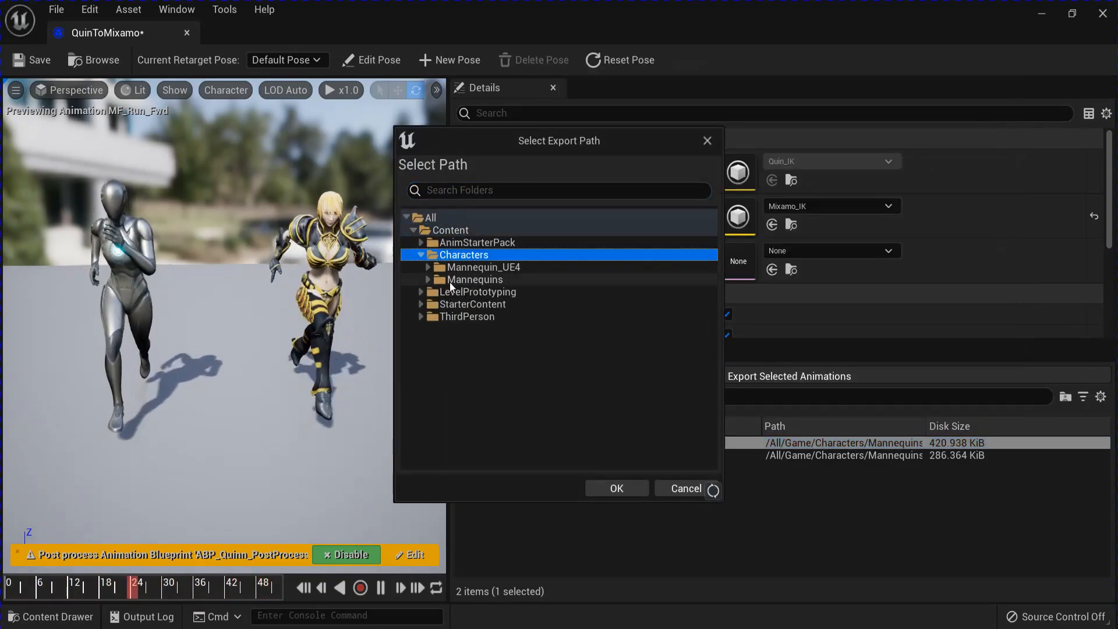
{"action": "left_click", "coordinate": [422, 315]}
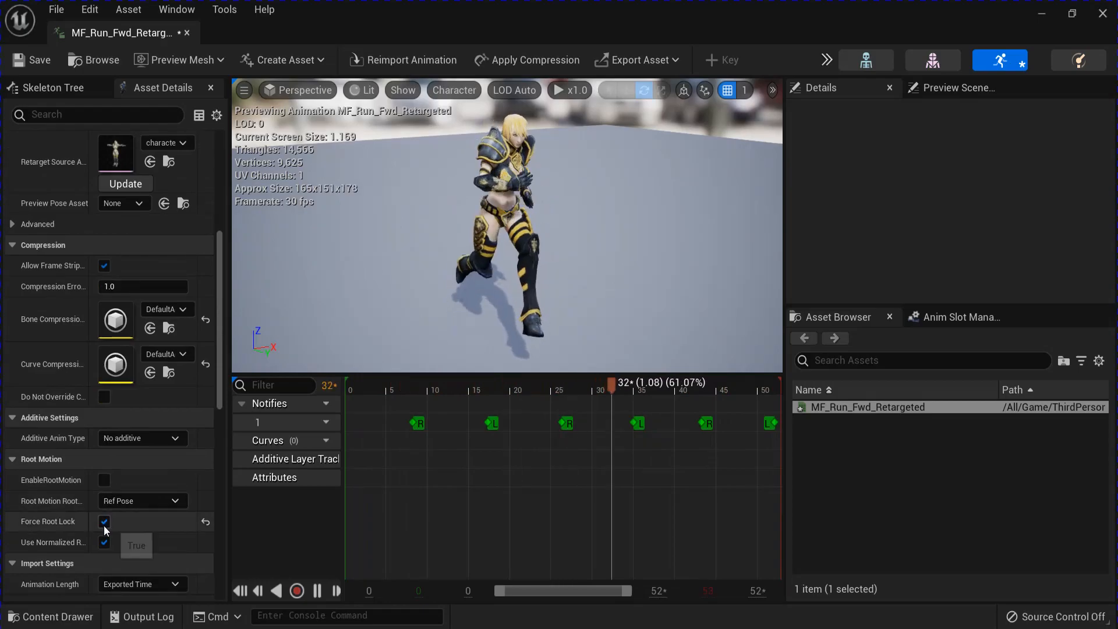
{"action": "left_click", "coordinate": [104, 521]}
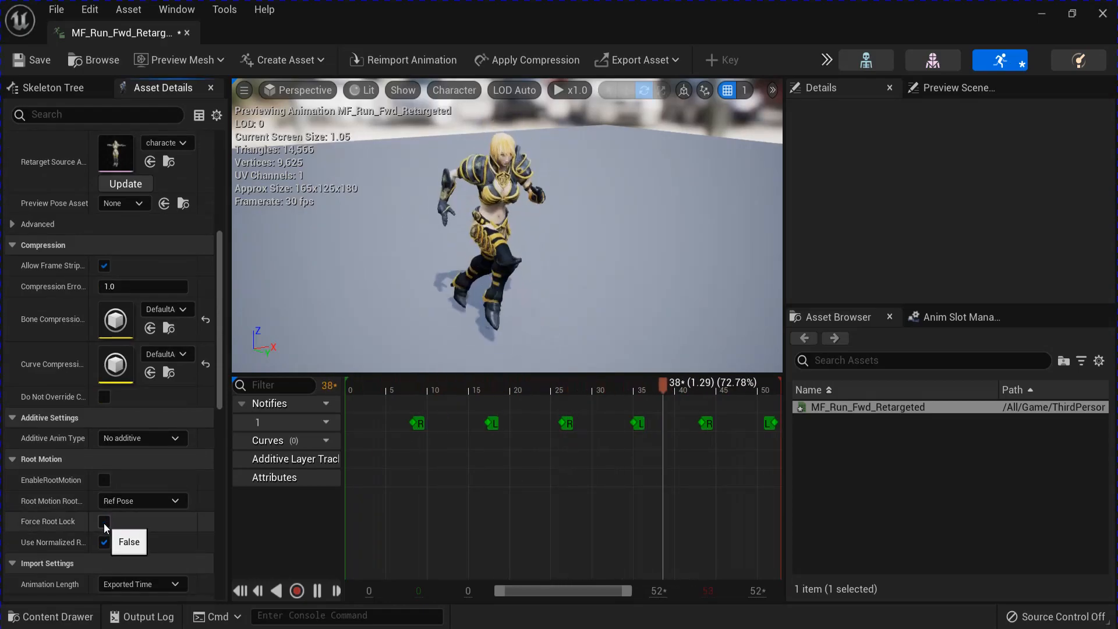